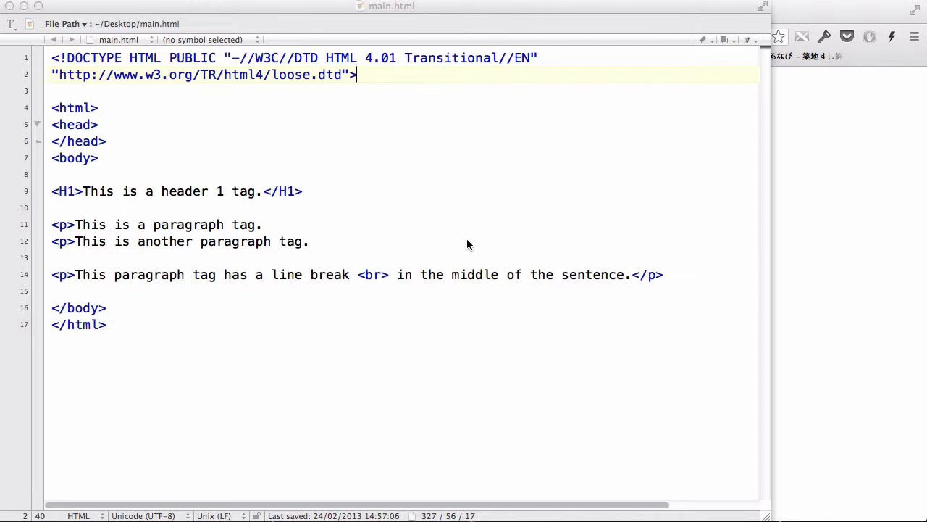
mouse_move(546, 34)
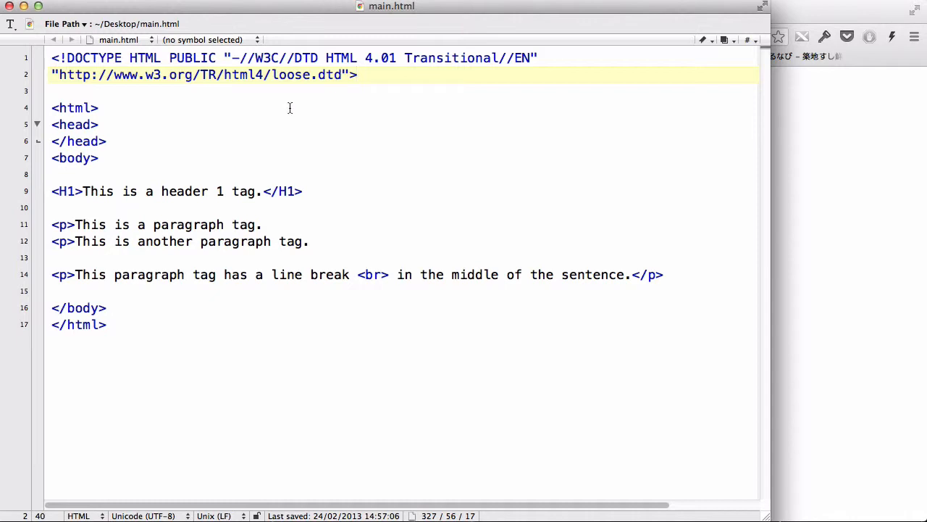
Step: Inspect the H1 tag in the source and the first two paragraphs on the rendered page
left_click(357, 74)
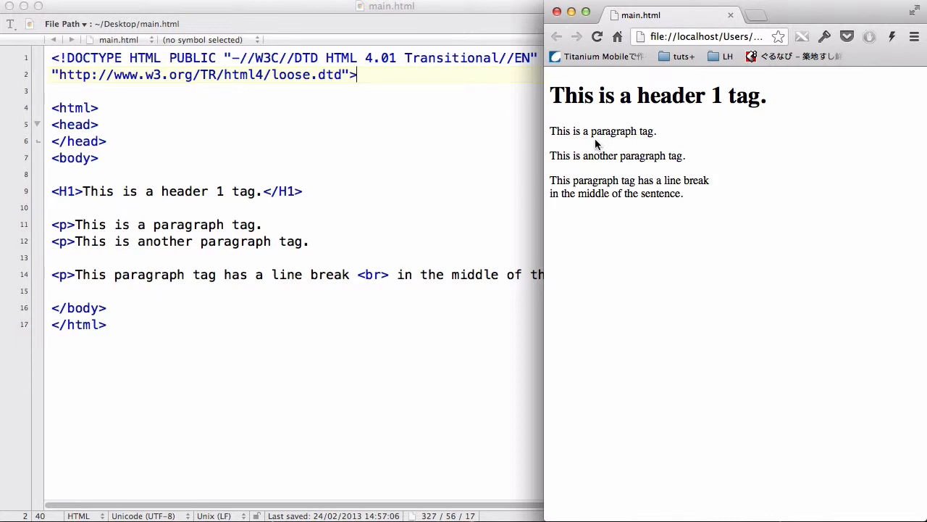
mouse_move(369, 281)
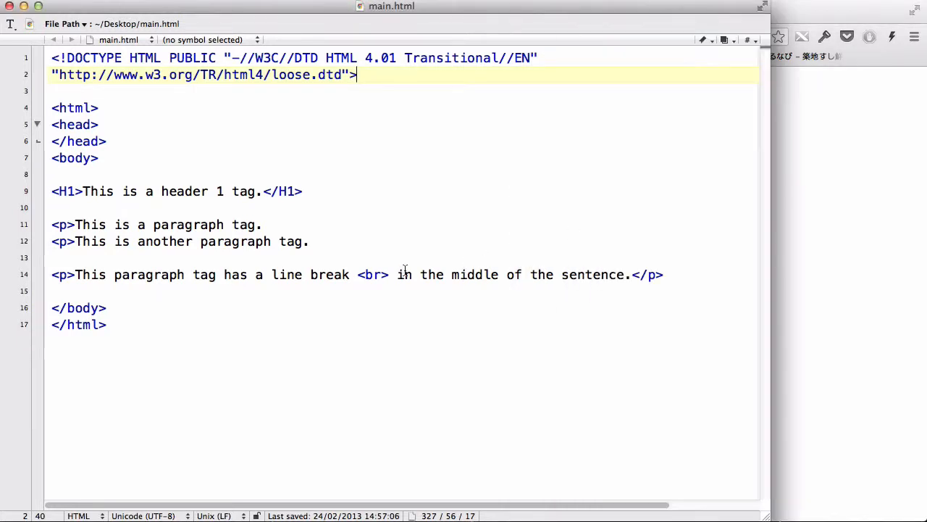
mouse_move(744, 223)
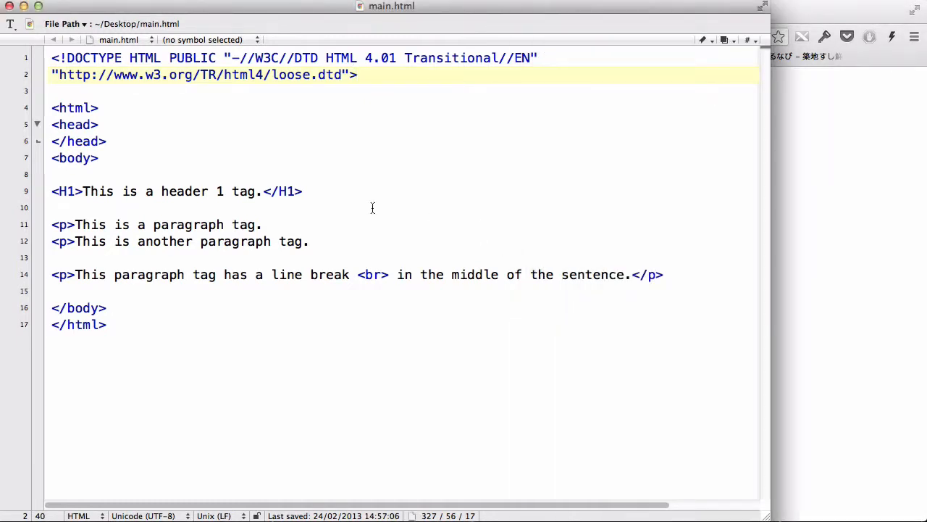
mouse_move(329, 207)
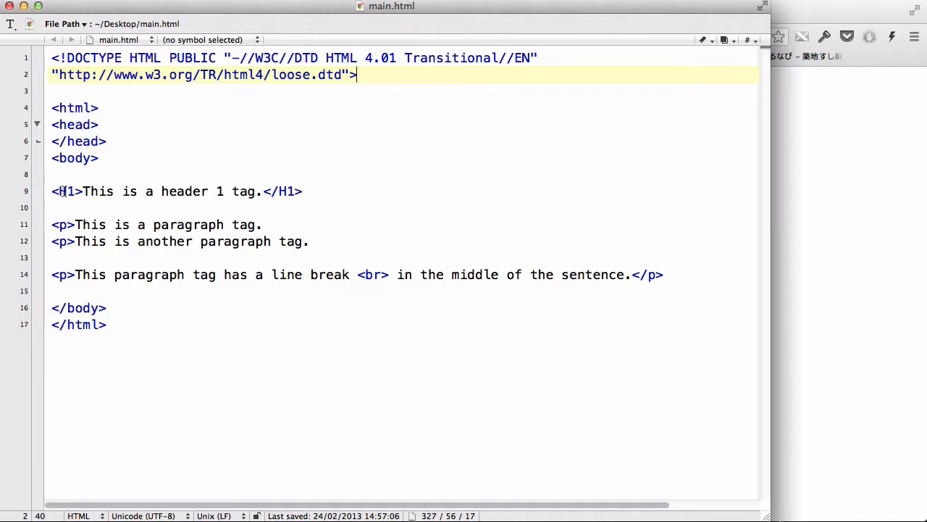
left_click(65, 191)
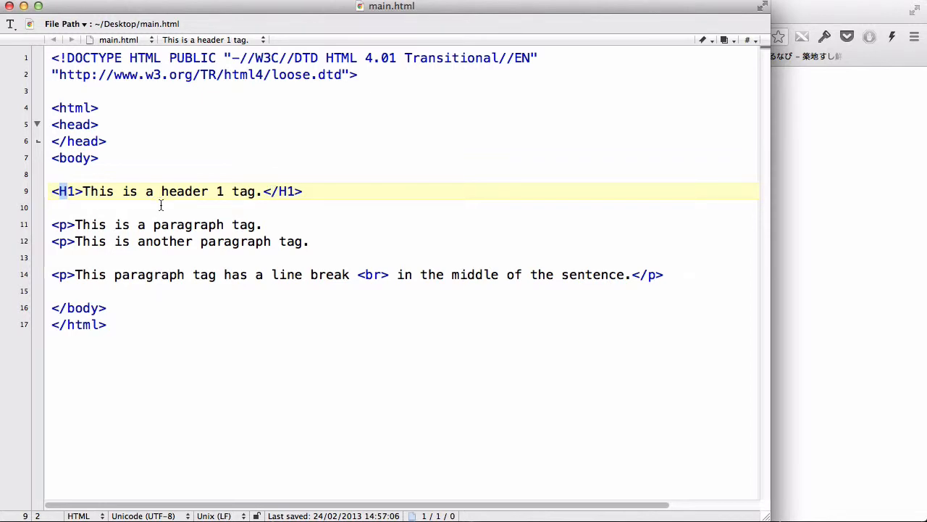
mouse_move(176, 178)
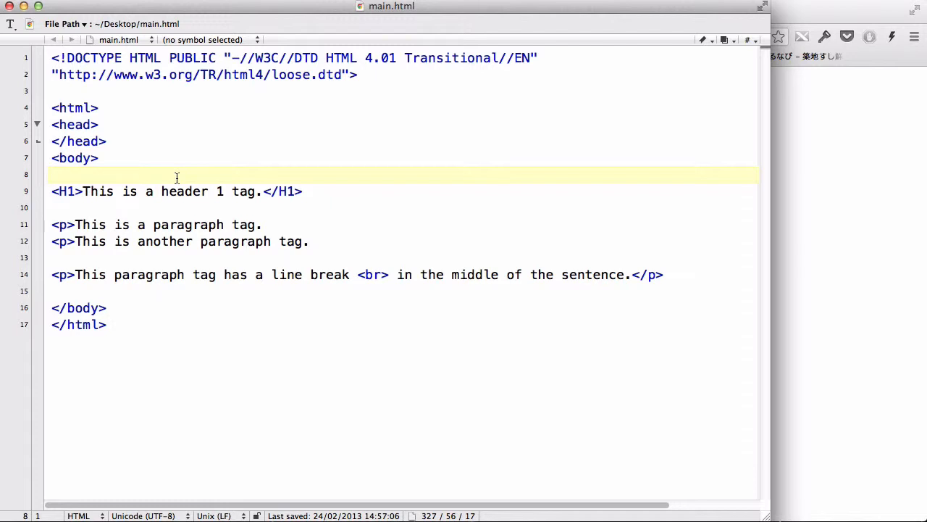
left_click(52, 175)
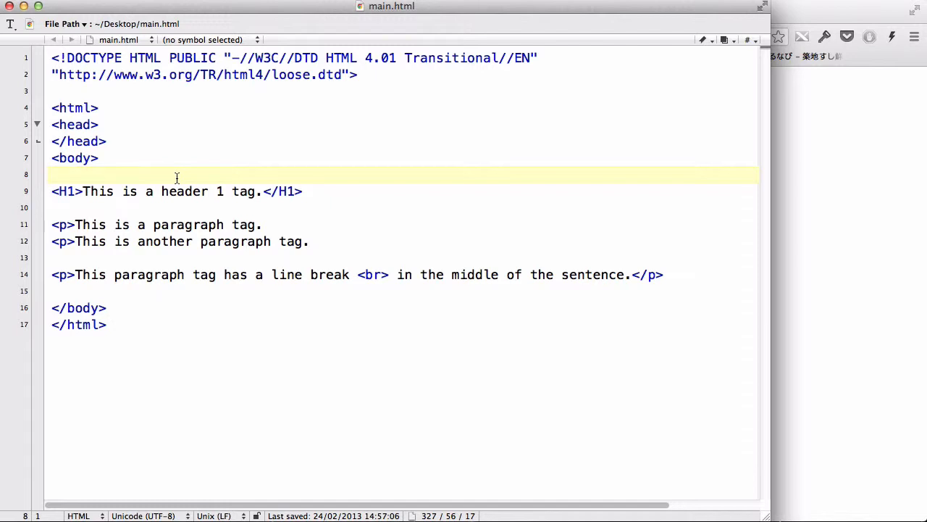
left_click(52, 175)
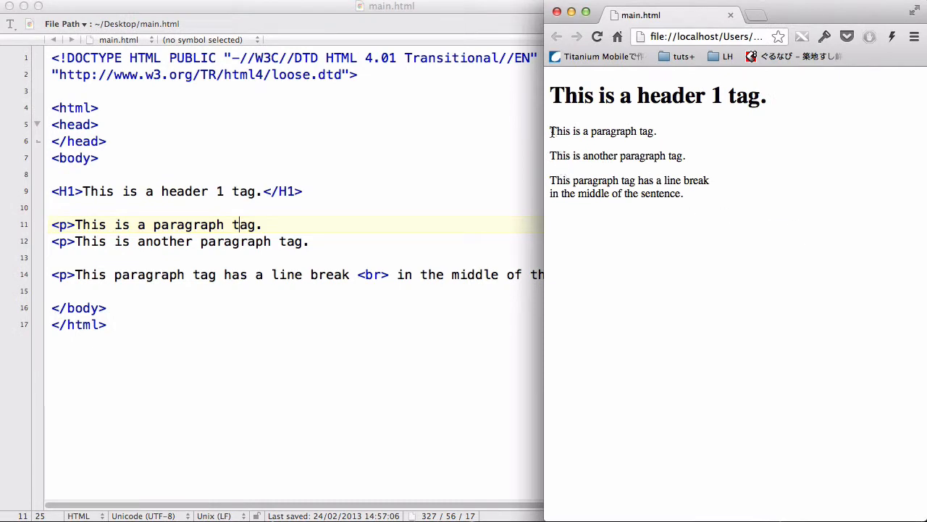
left_click_drag(551, 131, 685, 156)
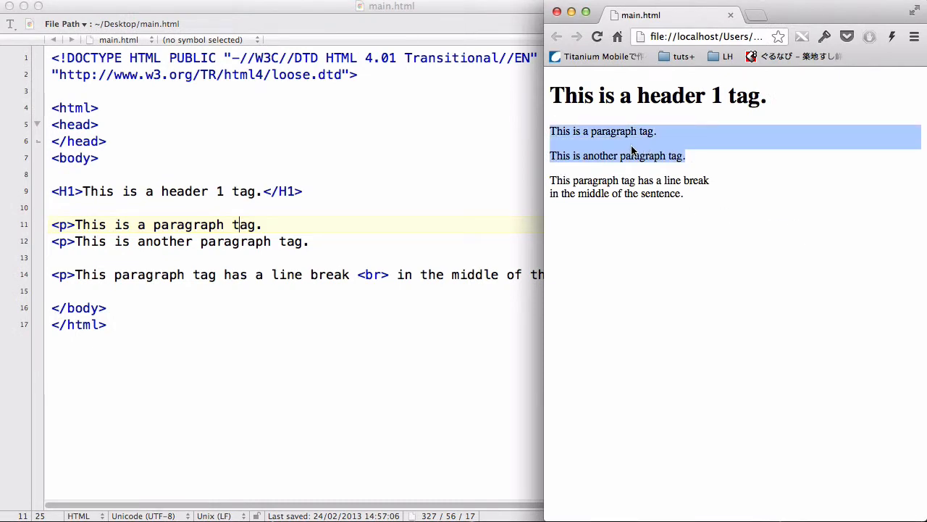
mouse_move(549, 152)
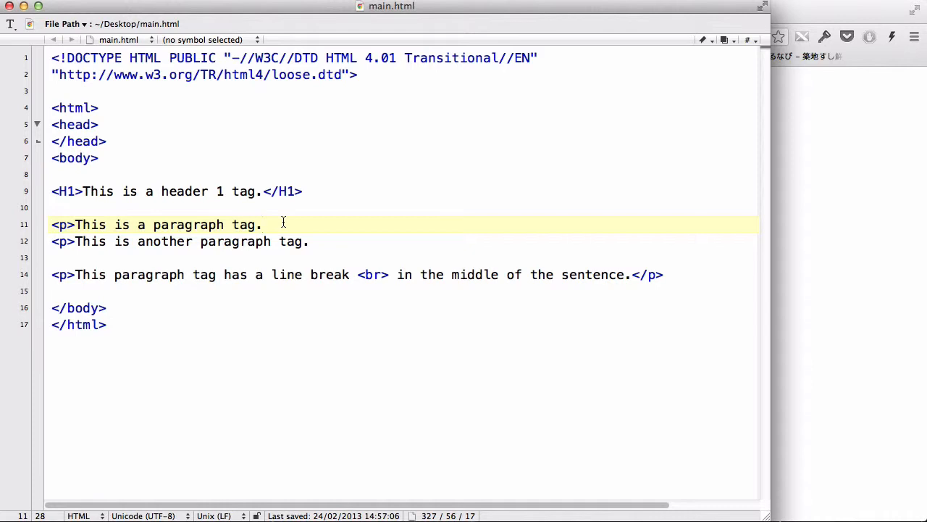
Step: Make line 14's break a self-closing <br /> and begin <img src="" after it
left_click(263, 224)
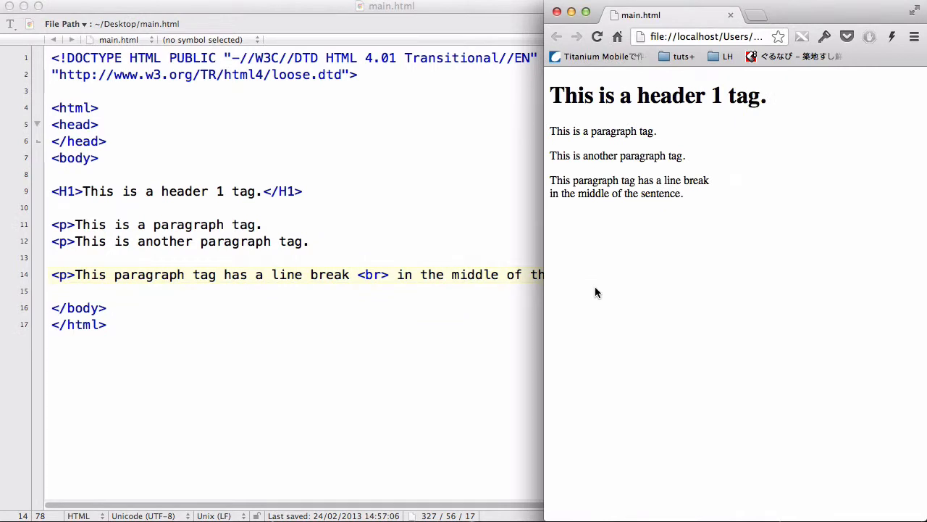
mouse_move(612, 262)
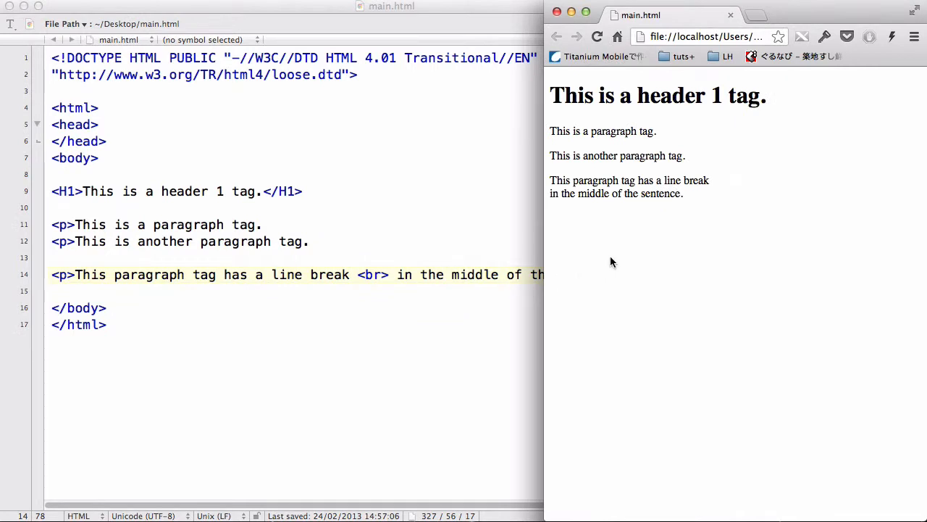
mouse_move(727, 191)
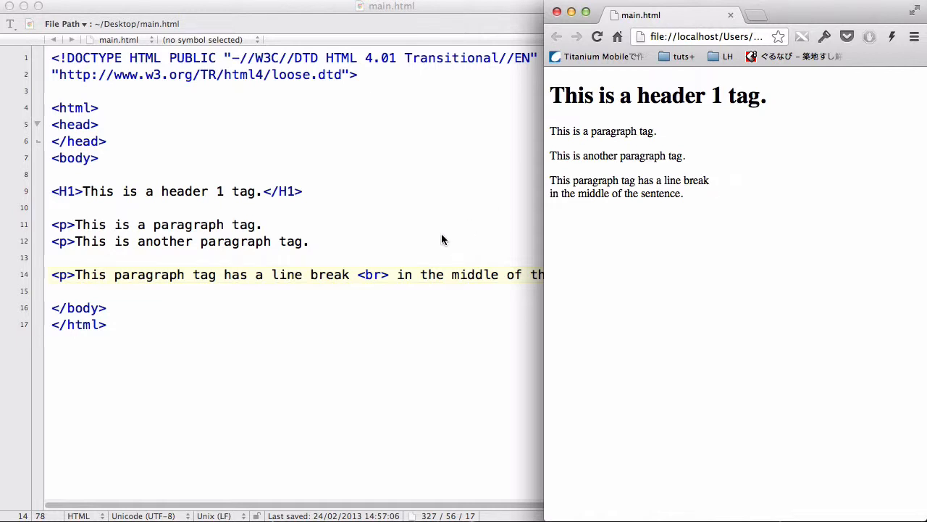
mouse_move(396, 266)
type(" /")
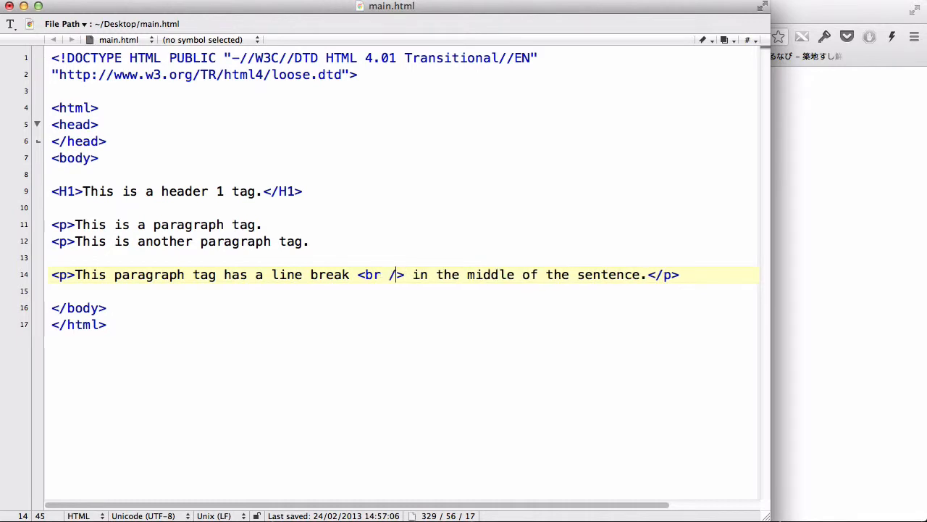
mouse_move(507, 301)
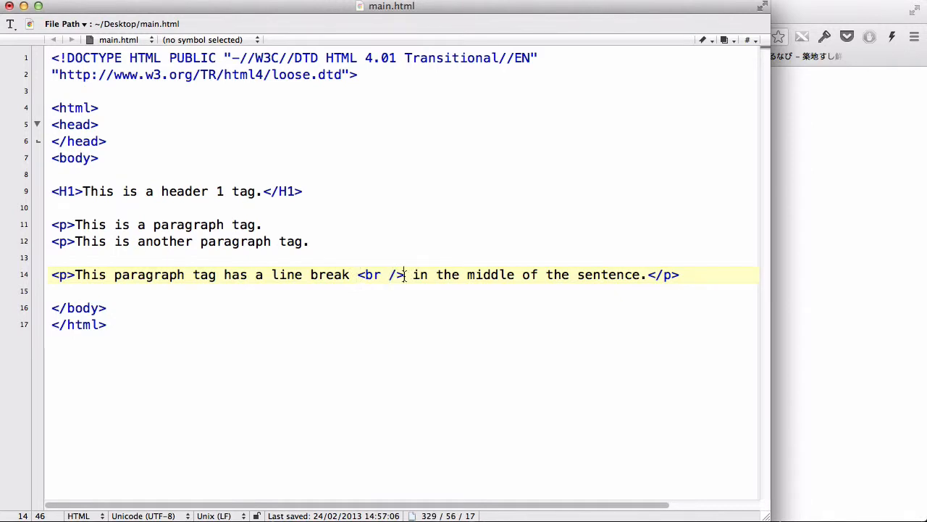
type("<img")
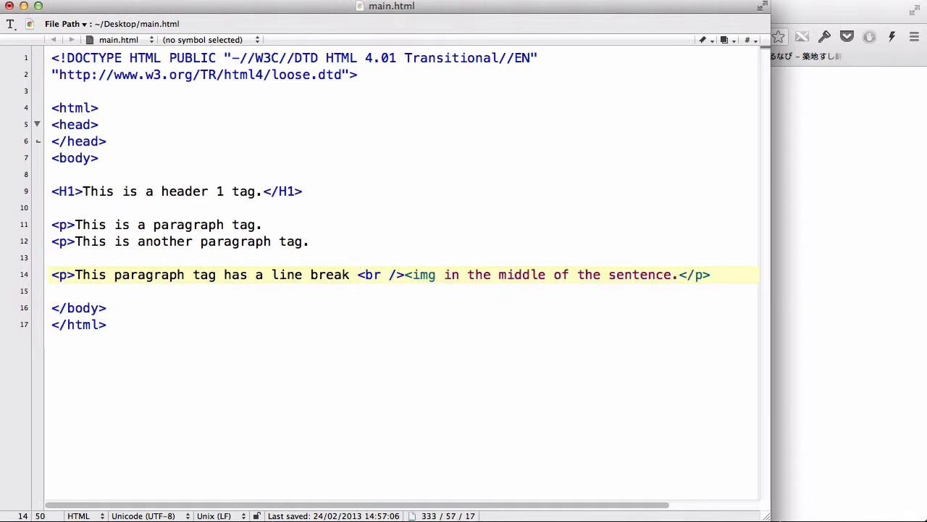
type("src=\"\" />")
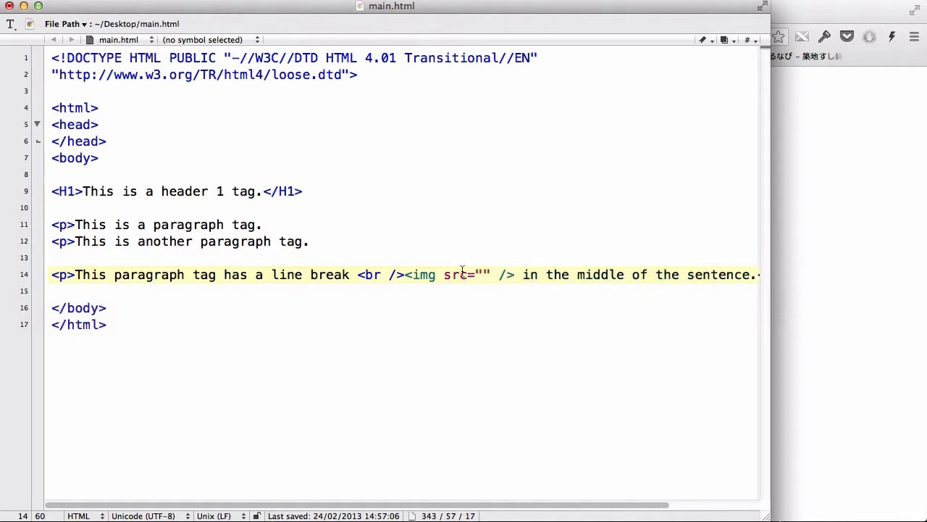
Step: Replace the unfinished img tag on line 14 with a self-closing <hr /> and save
left_click_drag(405, 275, 514, 275)
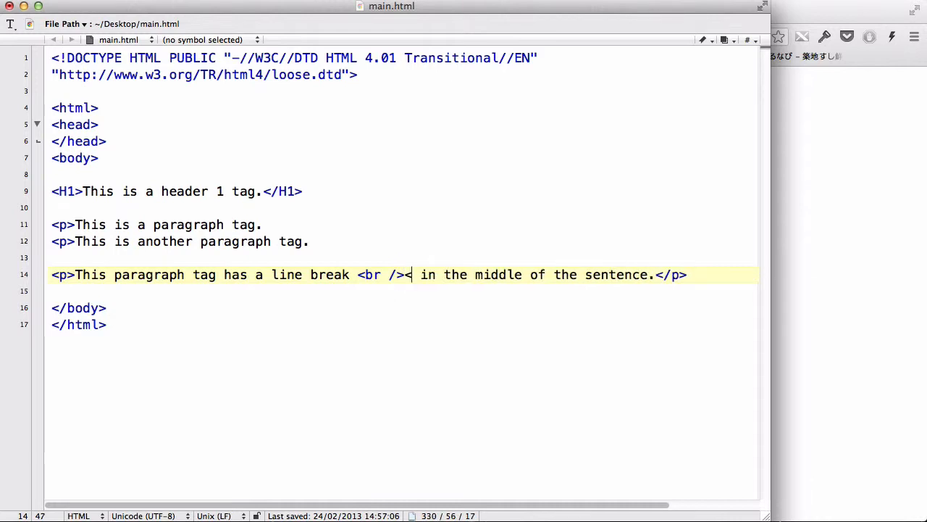
type("hr>")
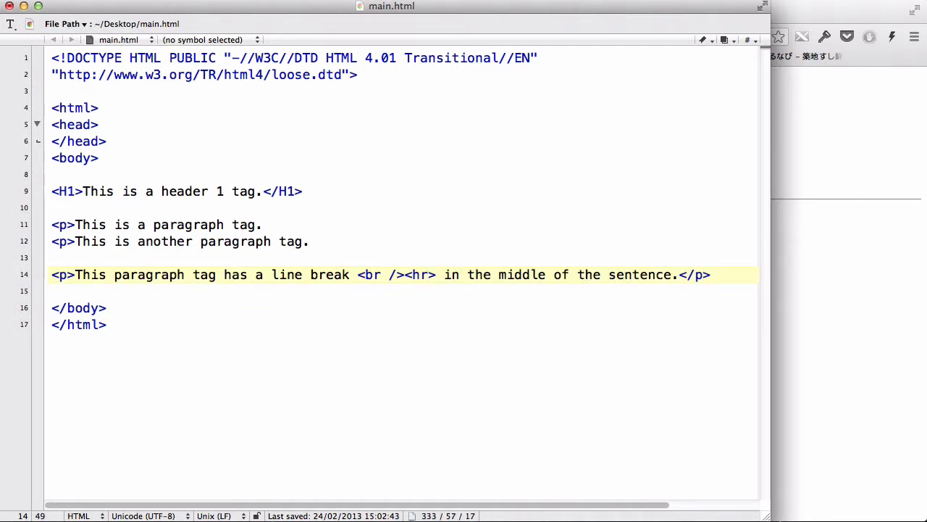
left_click(429, 274)
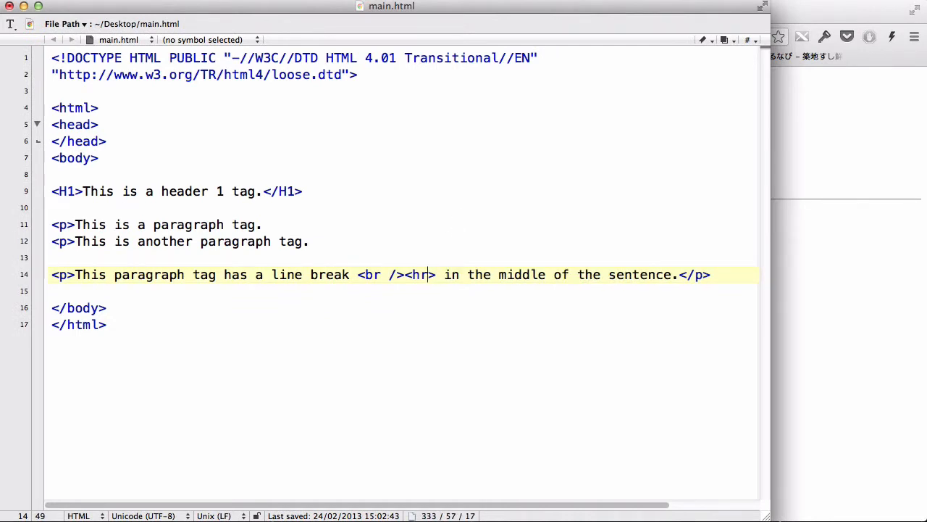
double_click(419, 274)
type(" /")
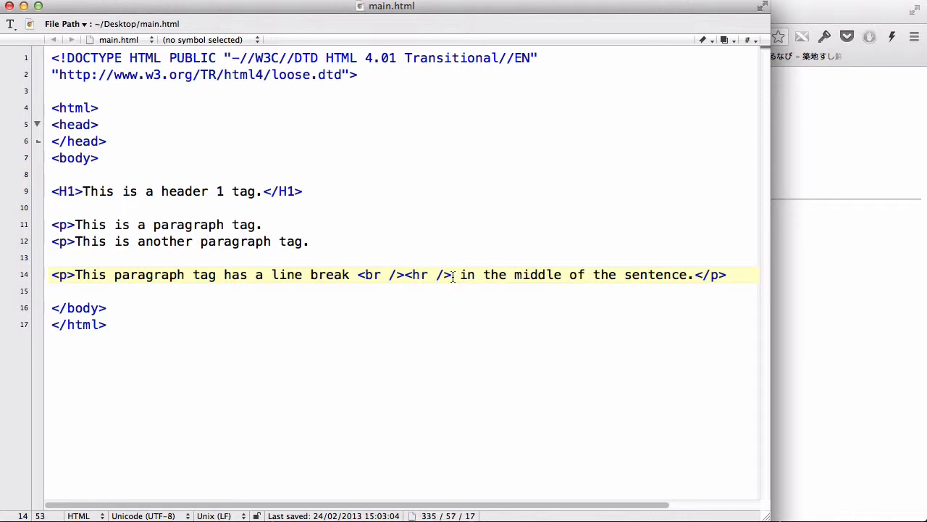
left_click(458, 274)
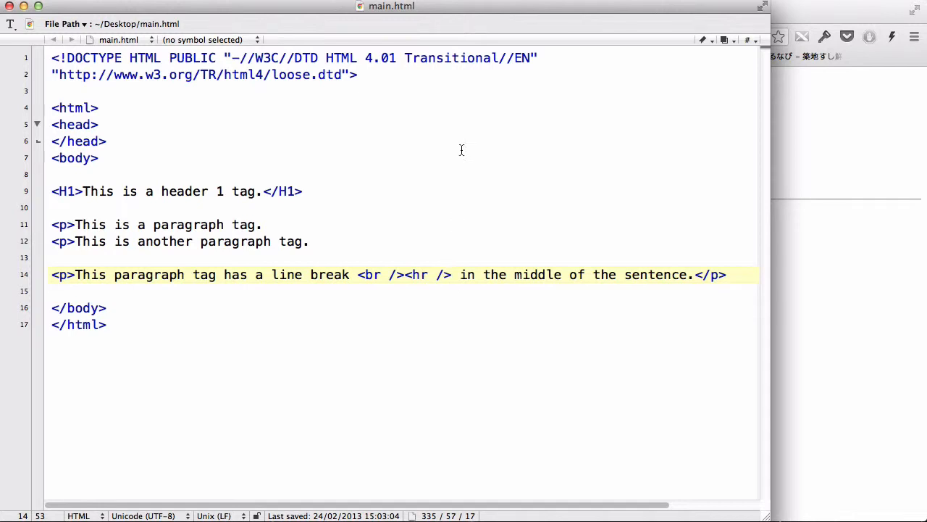
left_click(459, 275)
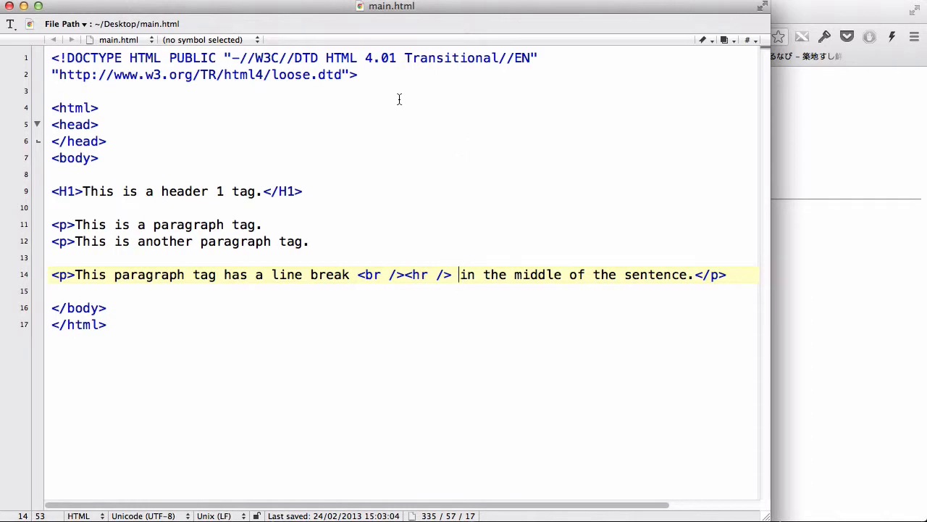
mouse_move(334, 58)
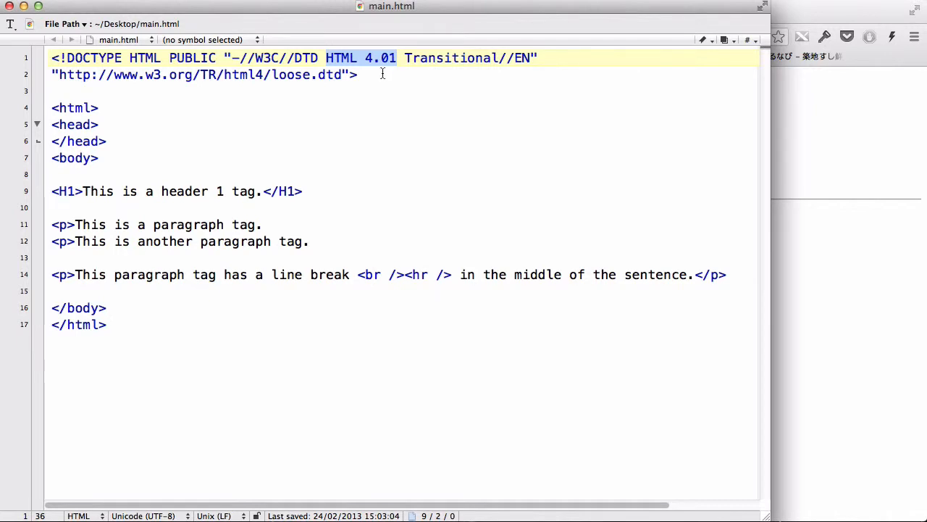
mouse_move(376, 185)
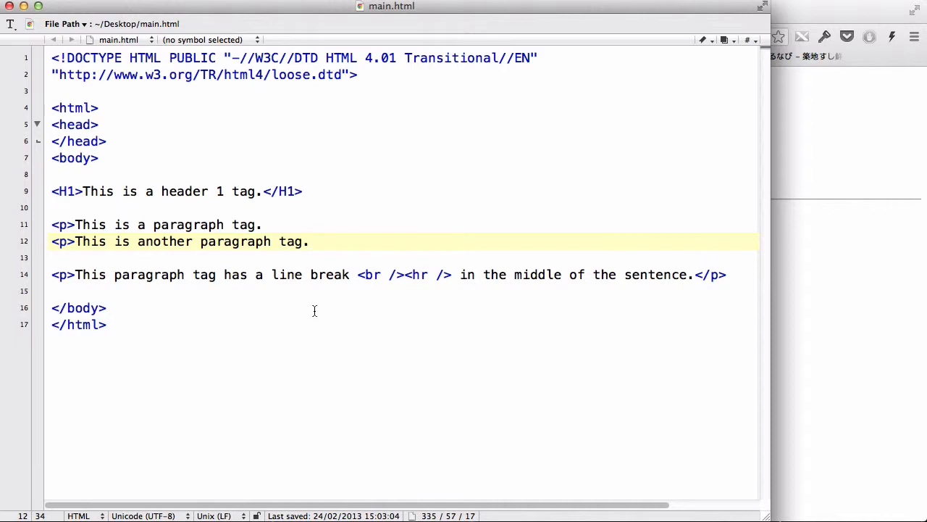
left_click(310, 241)
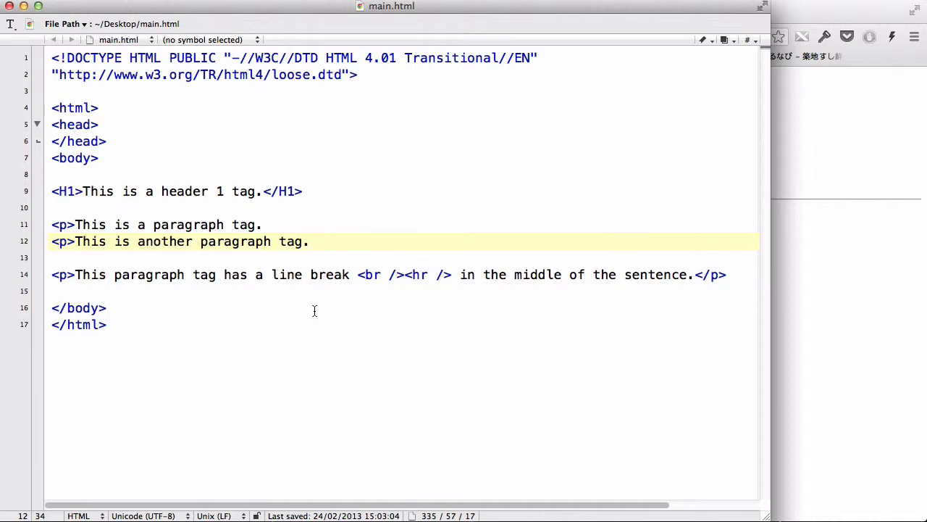
left_click(310, 242)
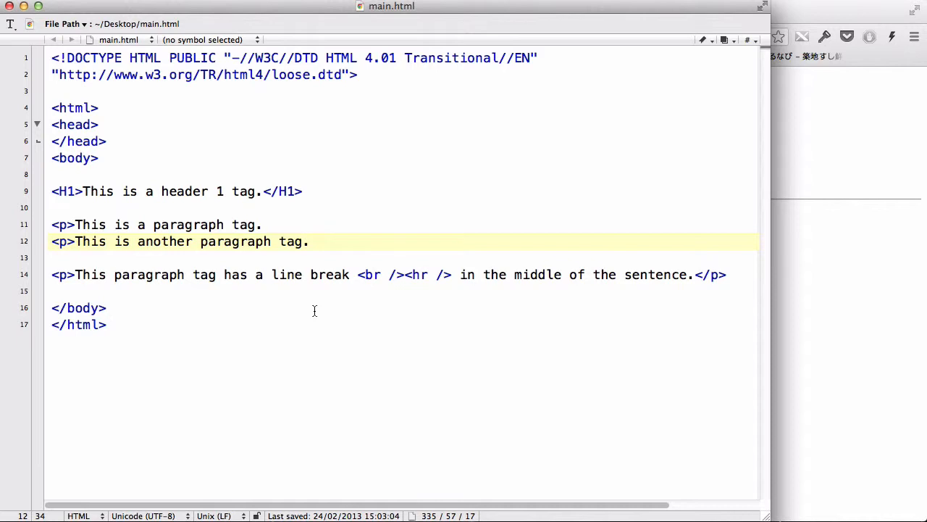
left_click(310, 241)
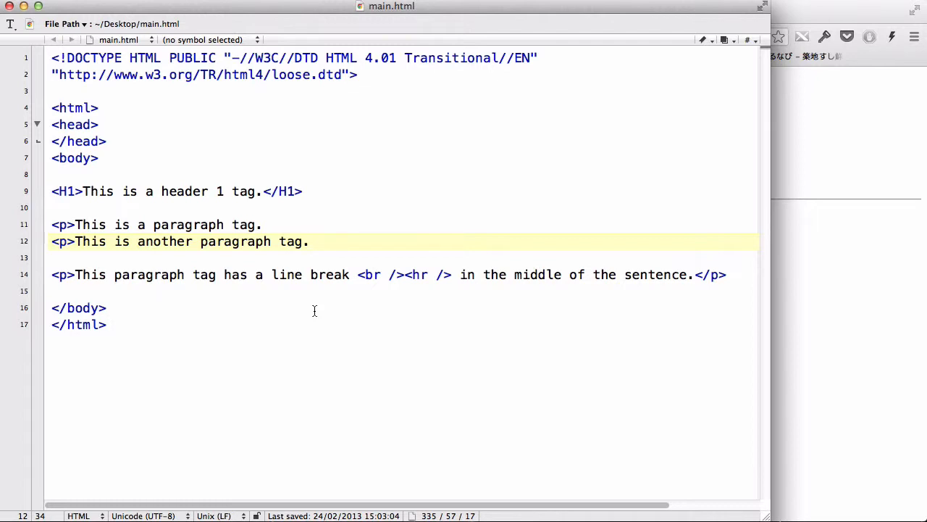
left_click(310, 241)
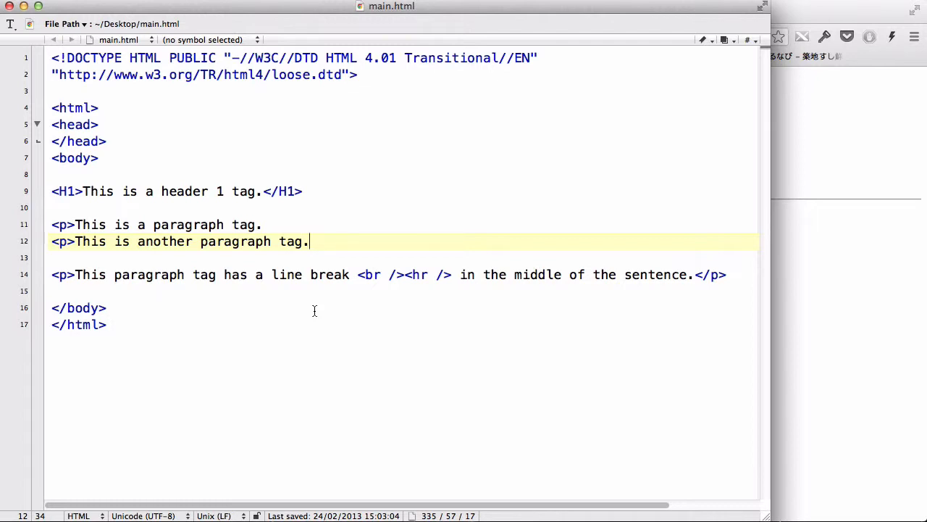
mouse_move(356, 192)
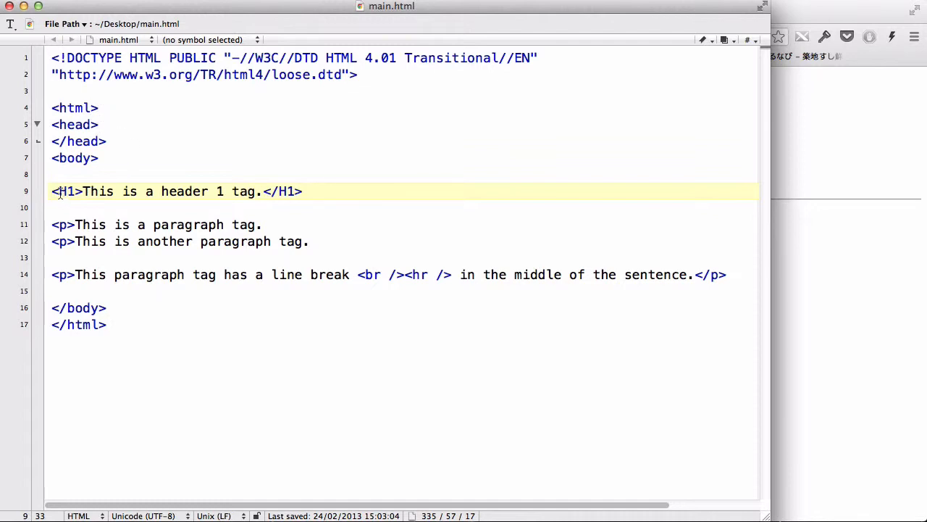
left_click(52, 191)
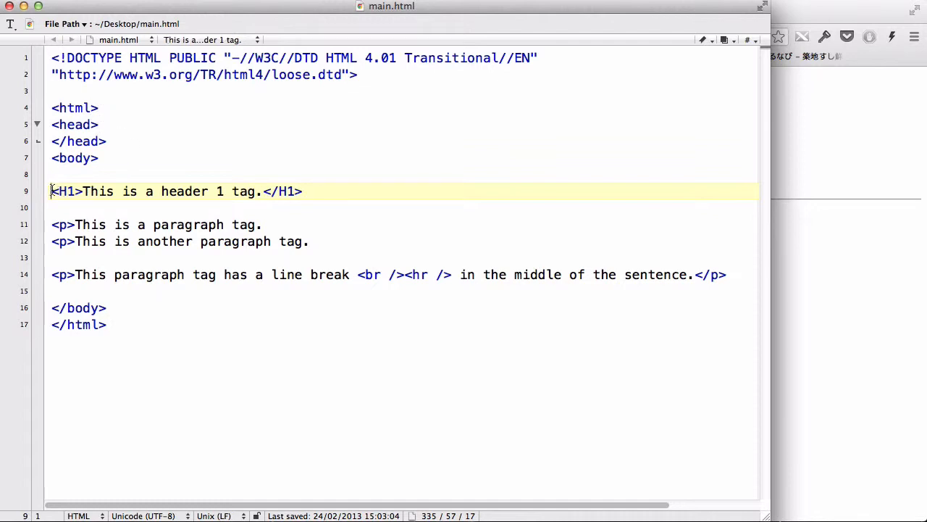
left_click_drag(52, 191, 699, 274)
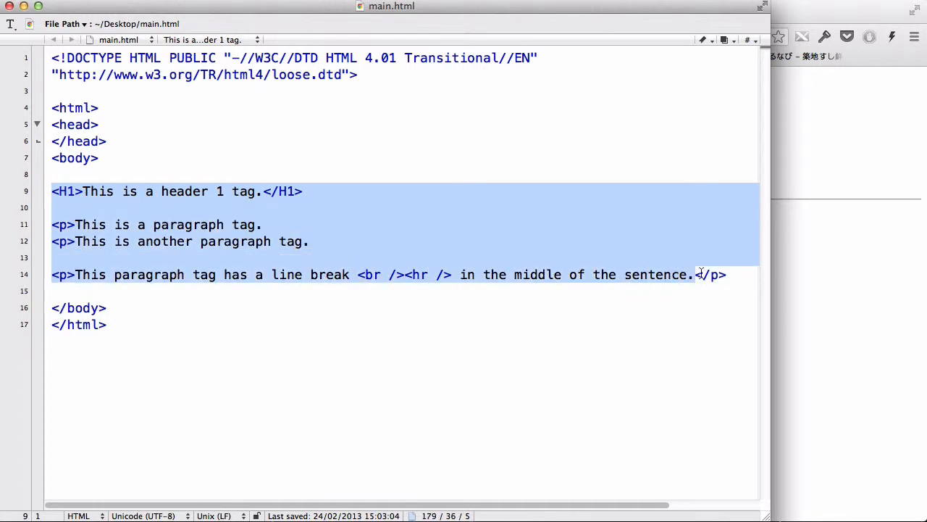
left_click(726, 274)
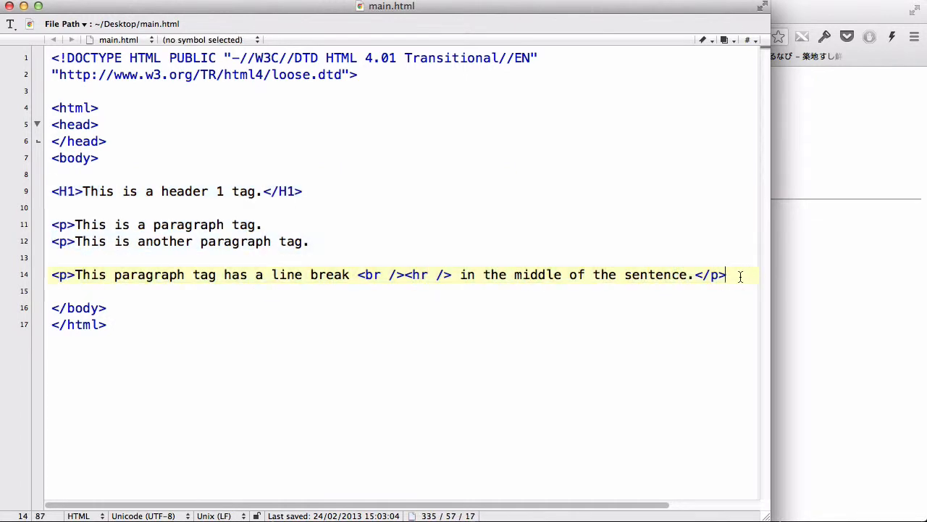